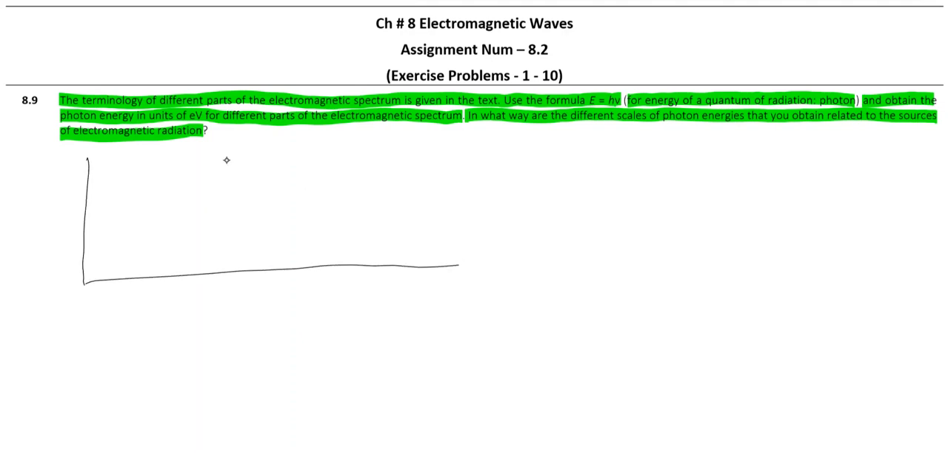
# Step: Draw the table's top border and row divider, then label the rows λ and E (eV)
pyautogui.moveTo(85, 154); pyautogui.dragTo(465, 153)
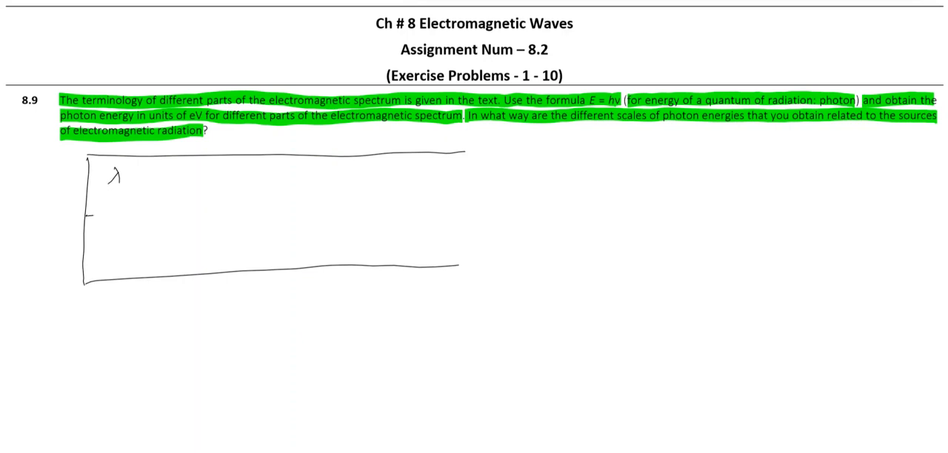
pyautogui.moveTo(86, 207); pyautogui.dragTo(398, 206)
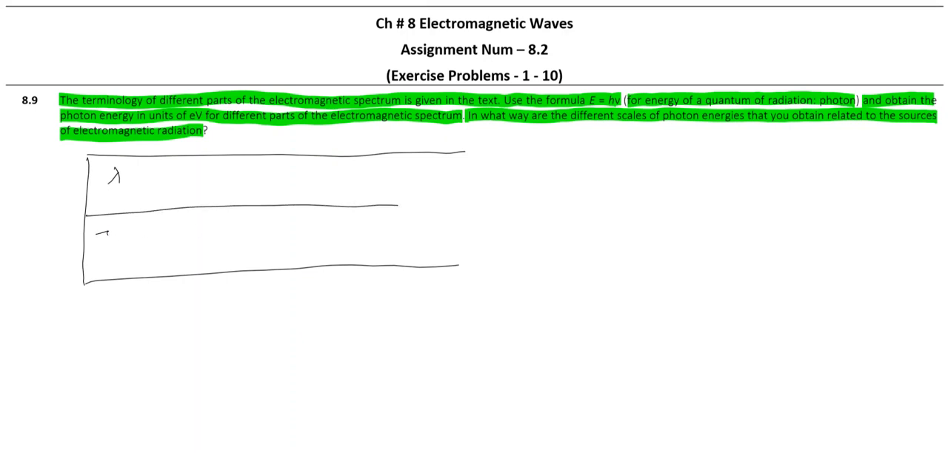
pyautogui.write('E (eV)')
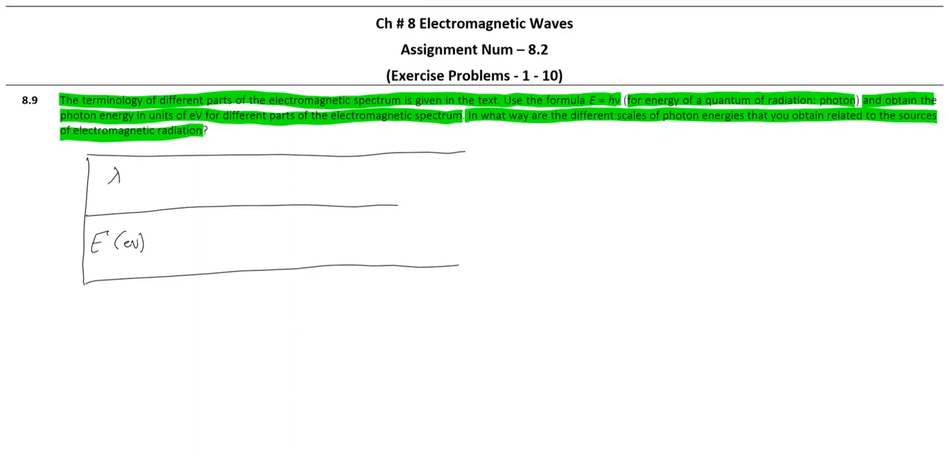